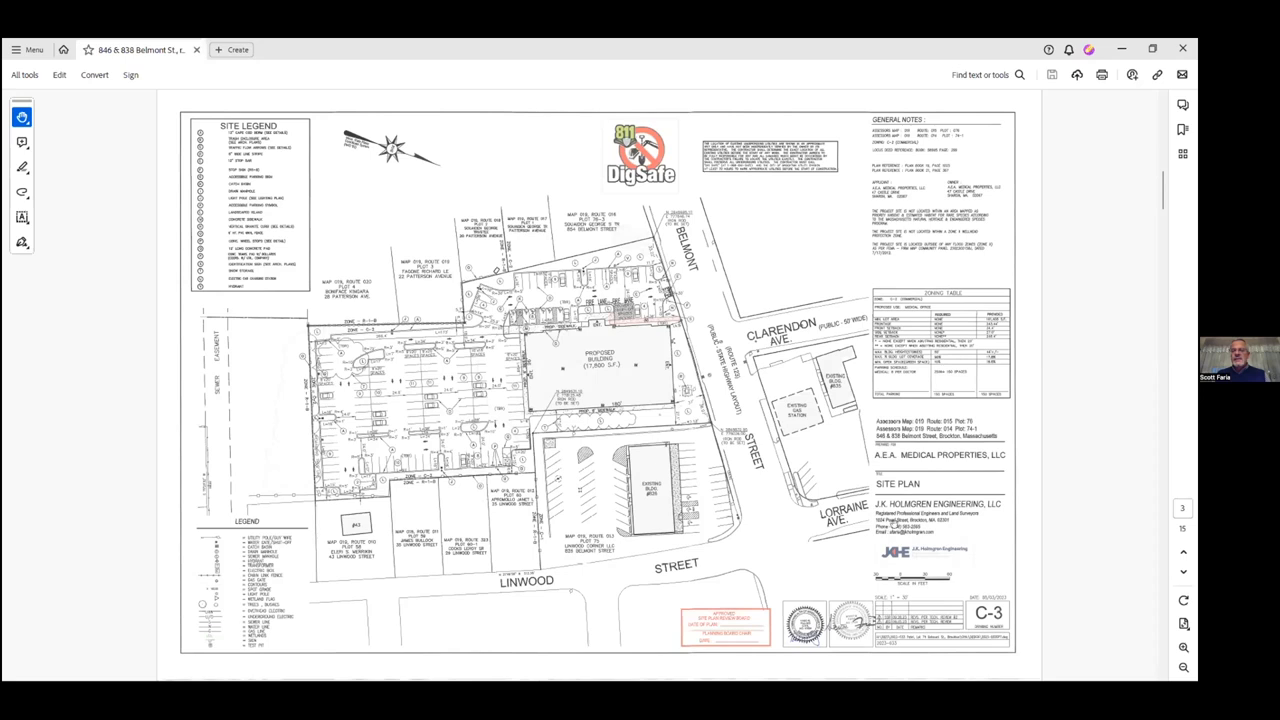
mouse_move(864, 200)
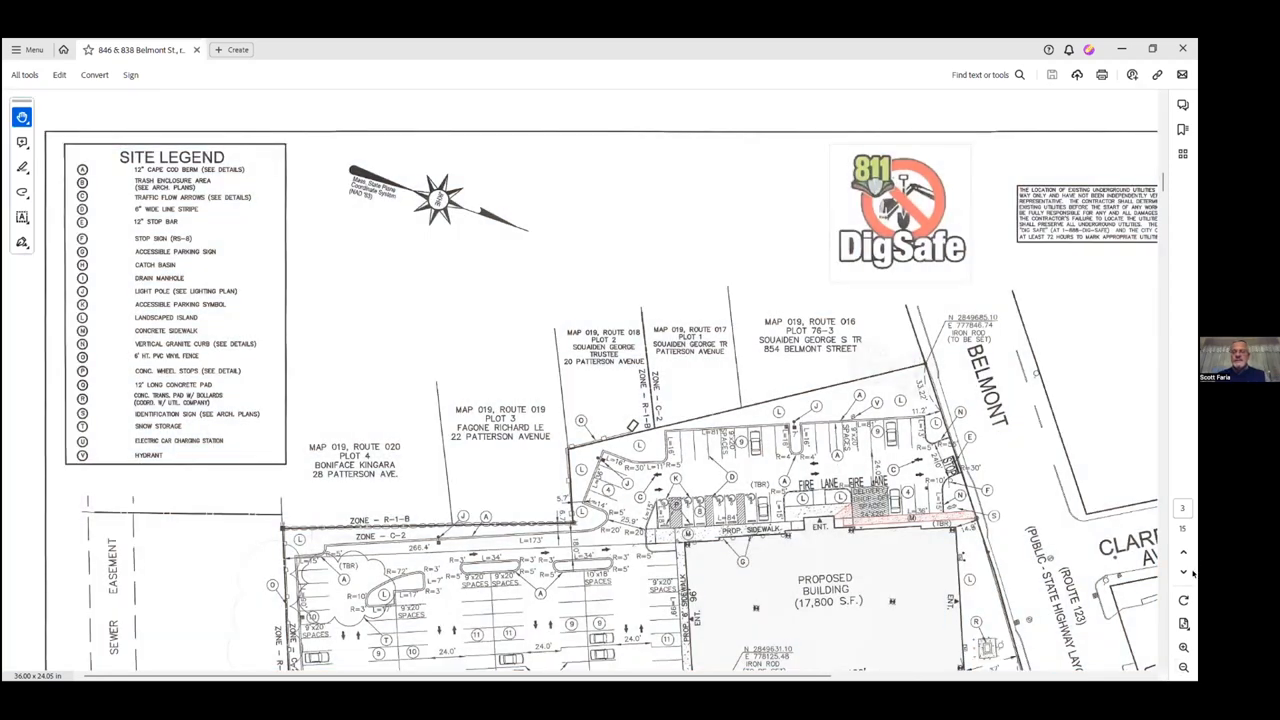
- Scroll across the site plan and down to the full Utility Plan sheet C-5
scroll(down, 3)
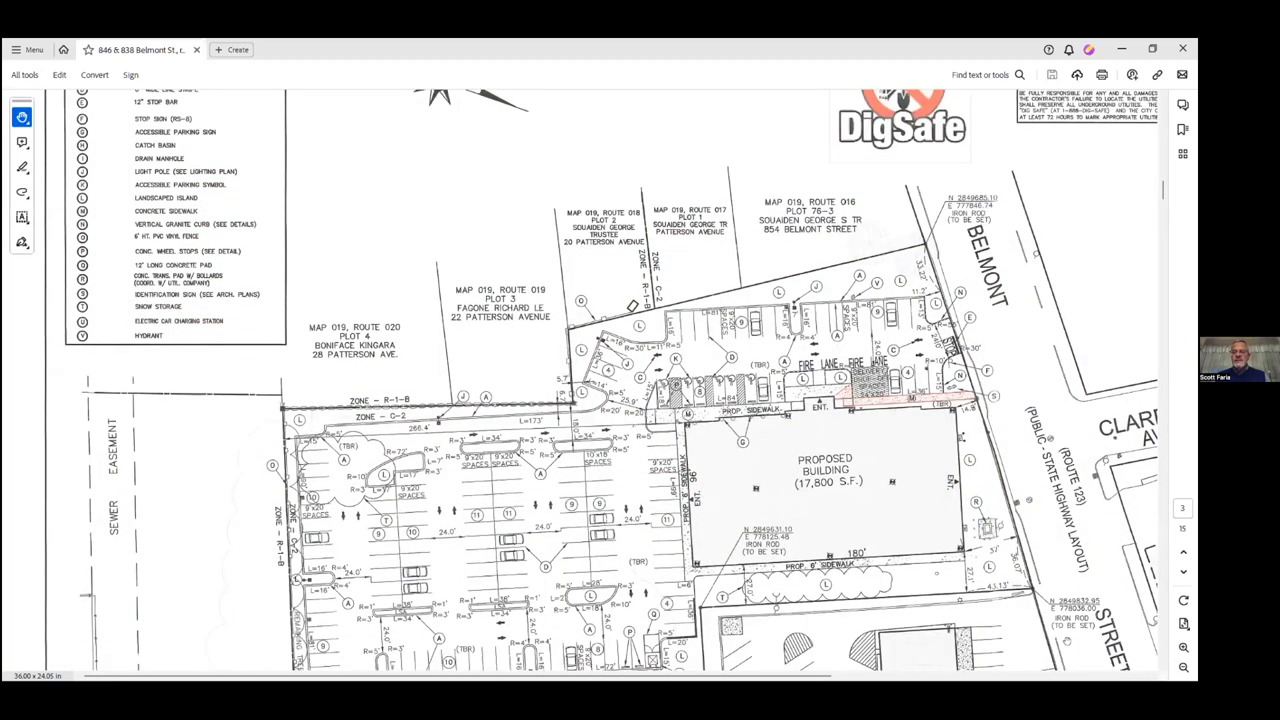
mouse_move(908, 446)
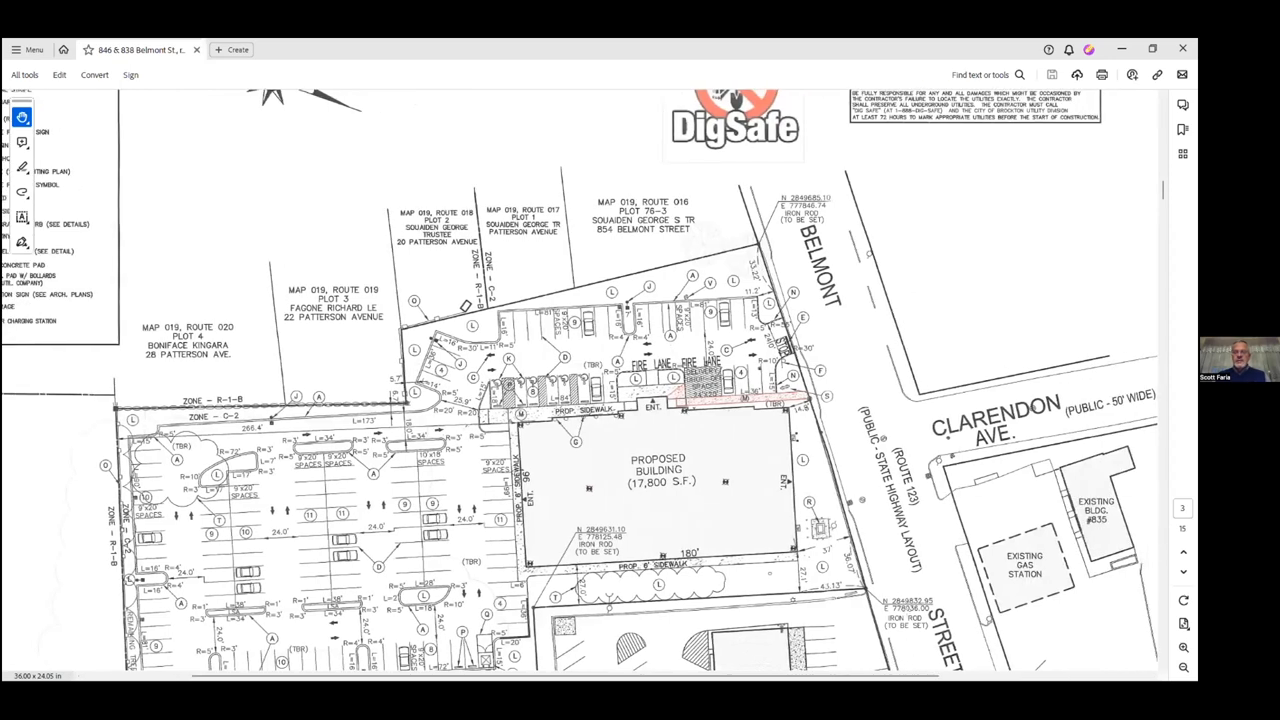
scroll(down, 3)
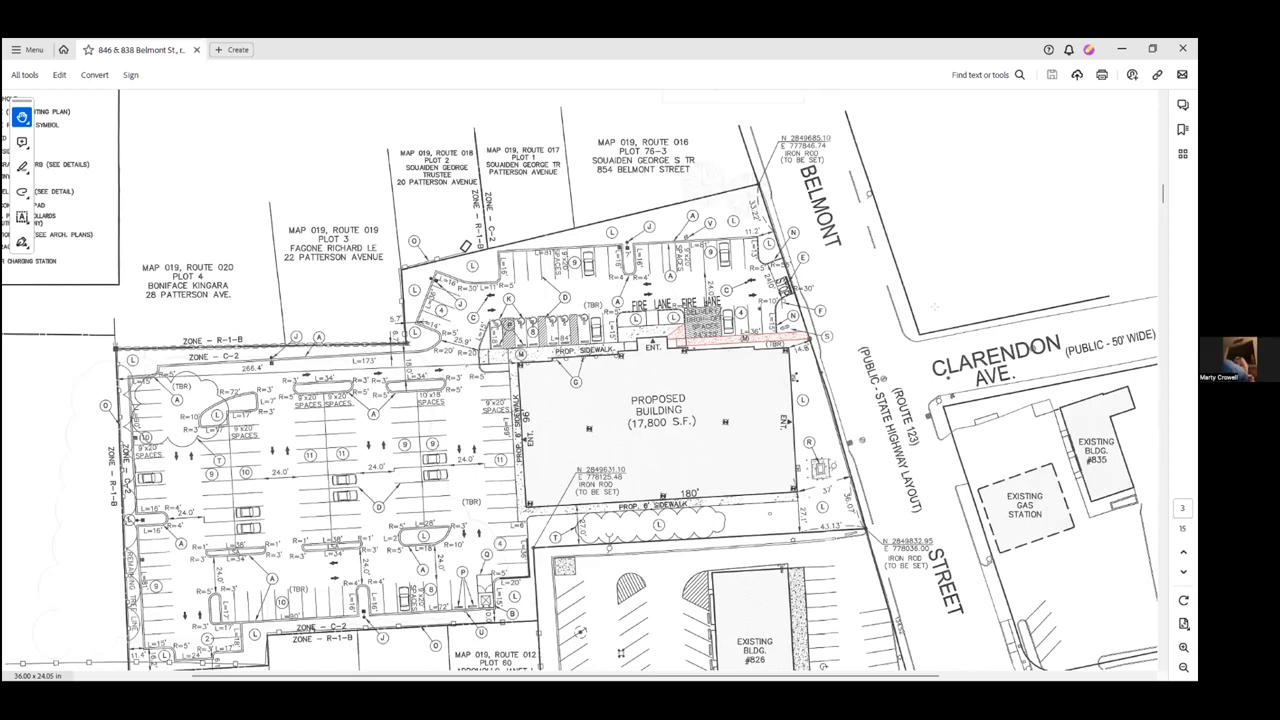
scroll(down, 3)
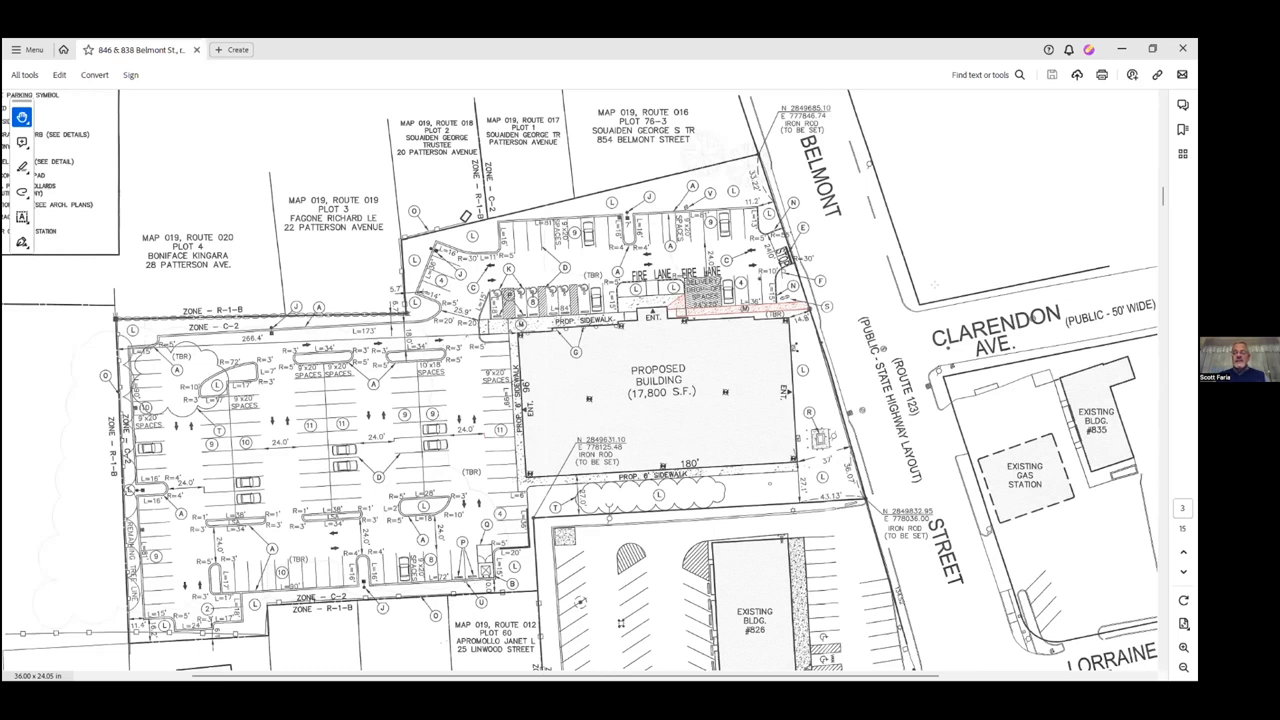
mouse_move(996, 420)
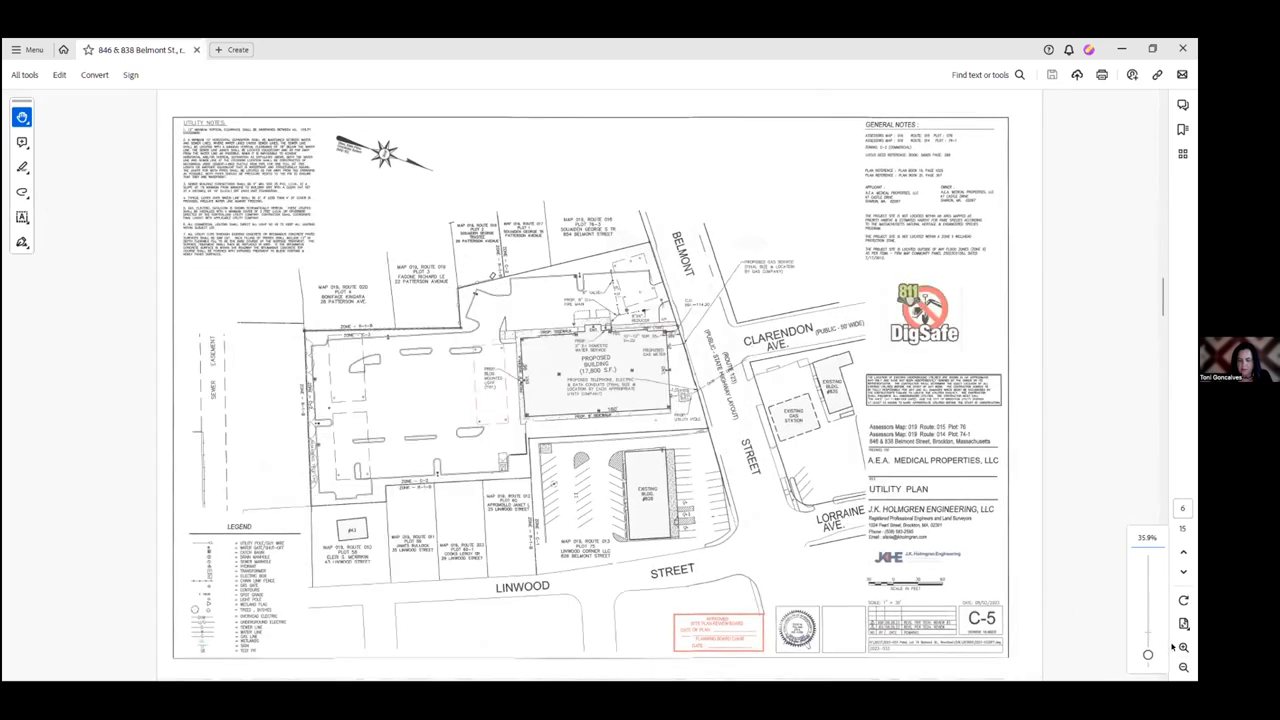
- Zoom into the Utility Plan around Linwood Street, the existing building and the ADA ramp detail
click(1184, 668)
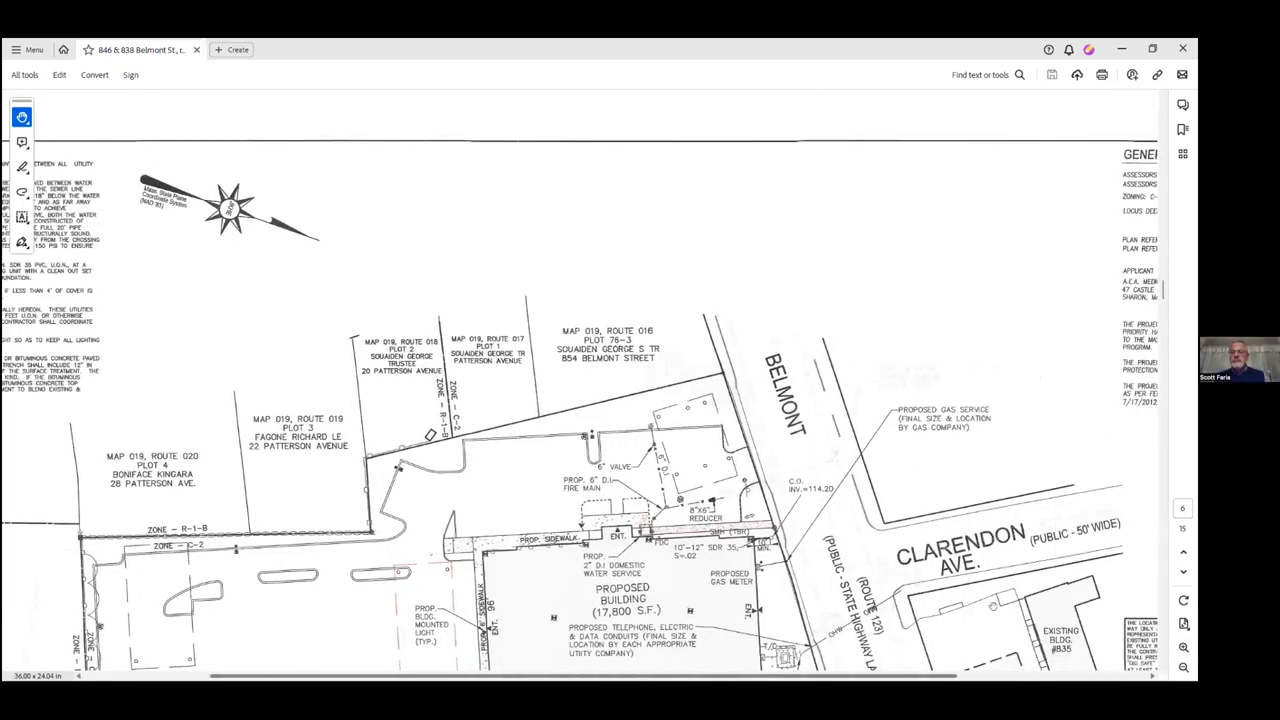
scroll(down, 3)
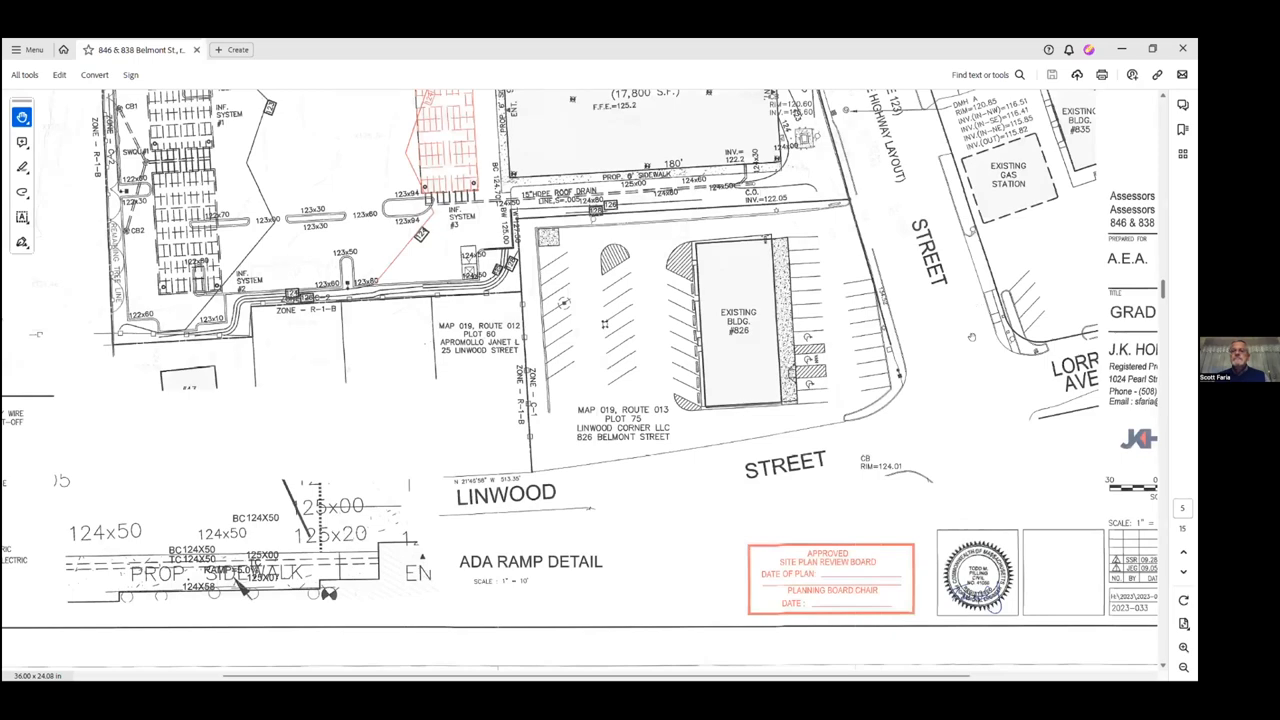
scroll(up, 3)
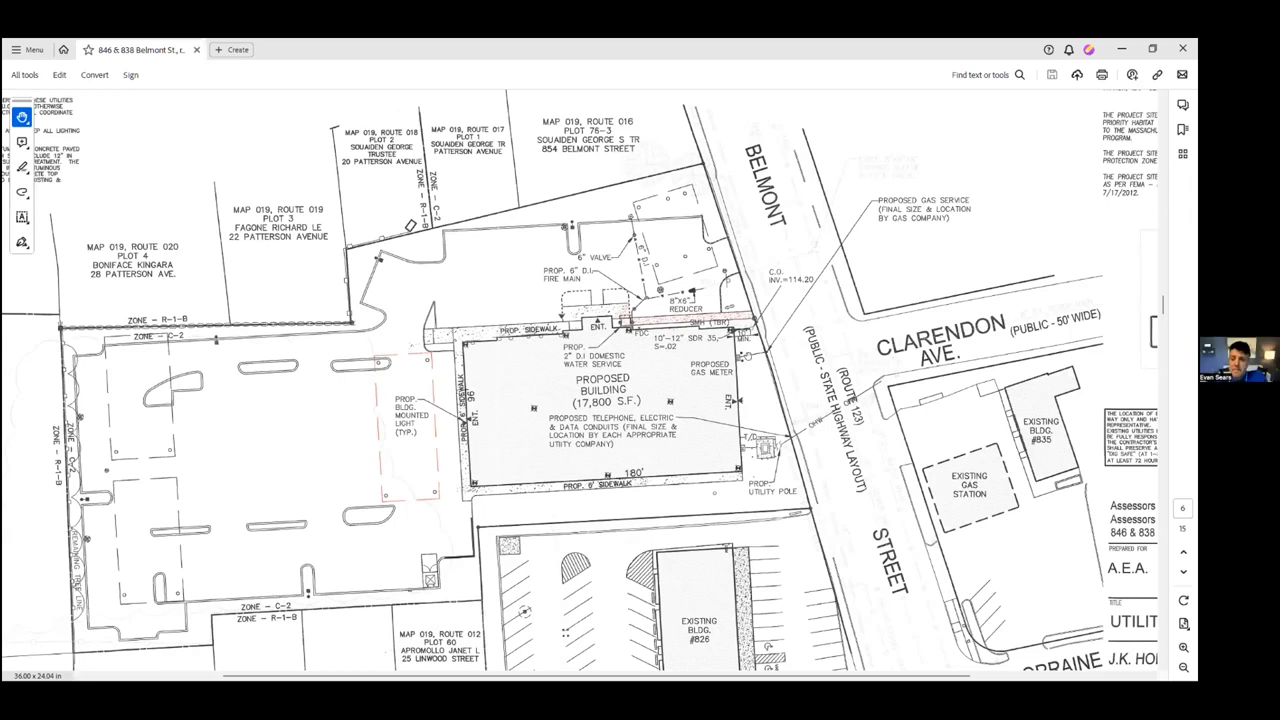
mouse_move(356, 88)
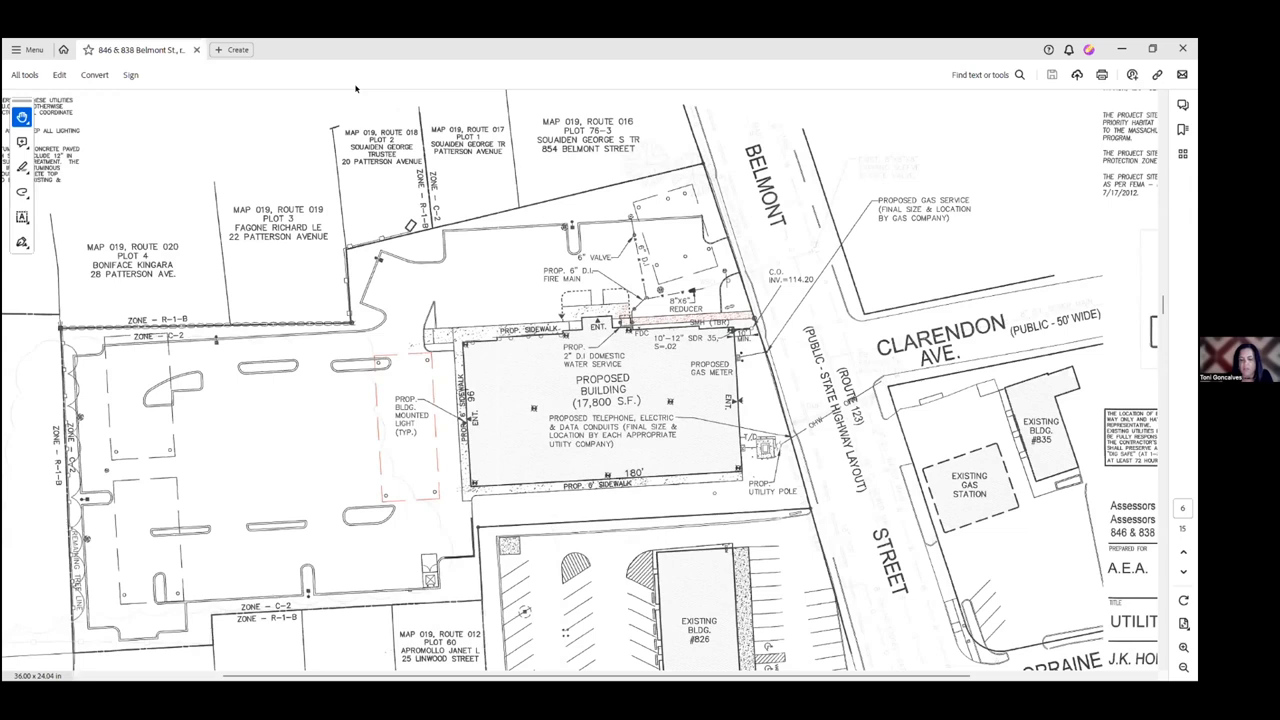
mouse_move(192, 218)
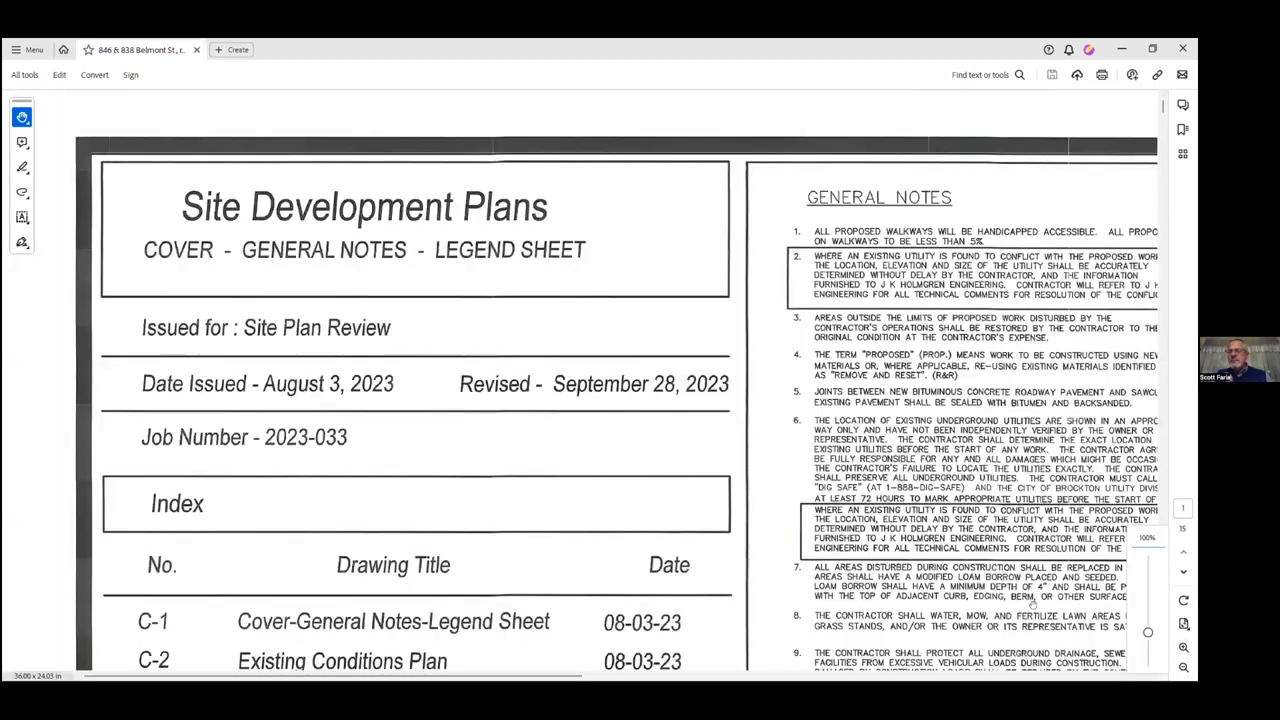
- Scroll the site plan to the proposed 17,800 S.F. building, its parking and Clarendon Ave
scroll(down, 3)
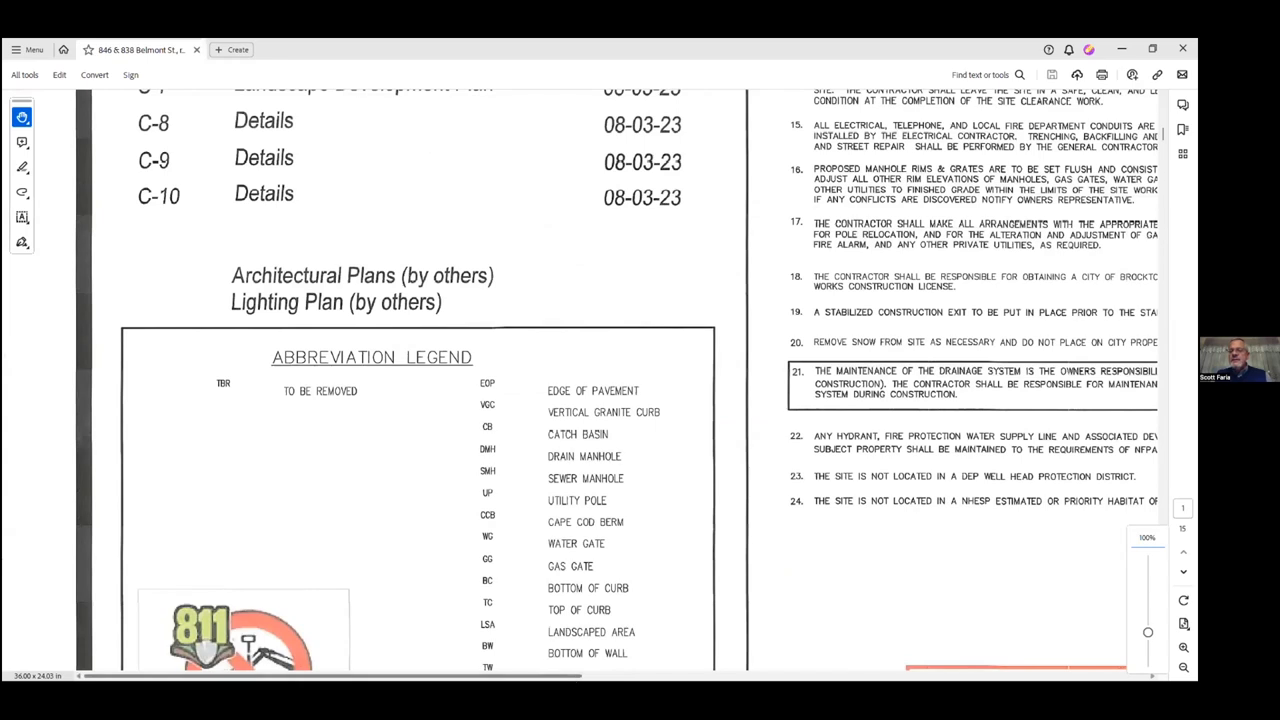
scroll(right, 3)
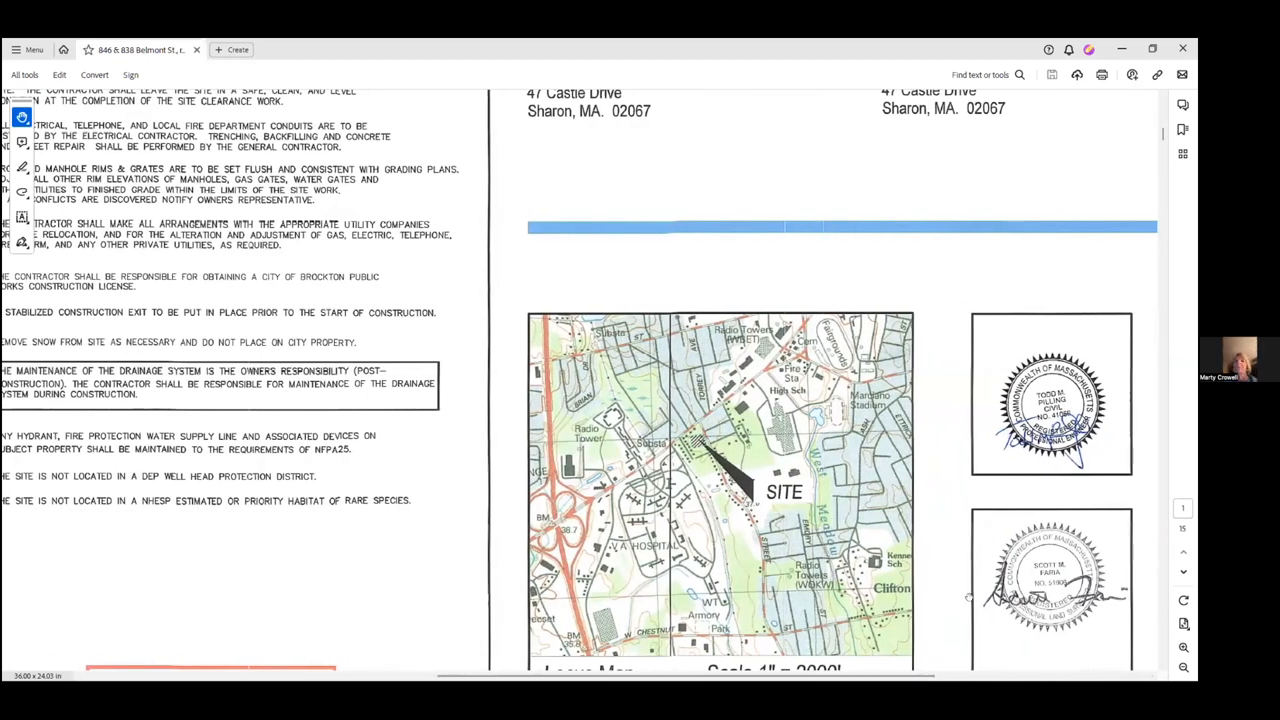
scroll(down, 3)
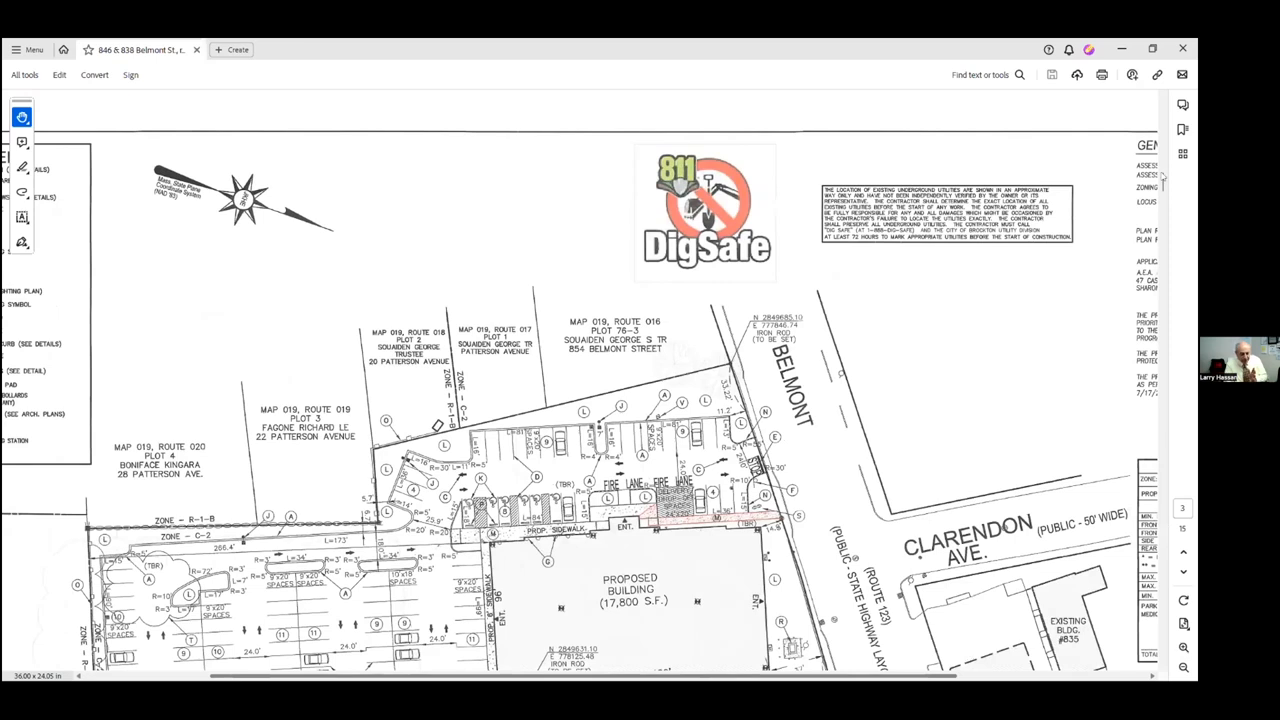
scroll(down, 3)
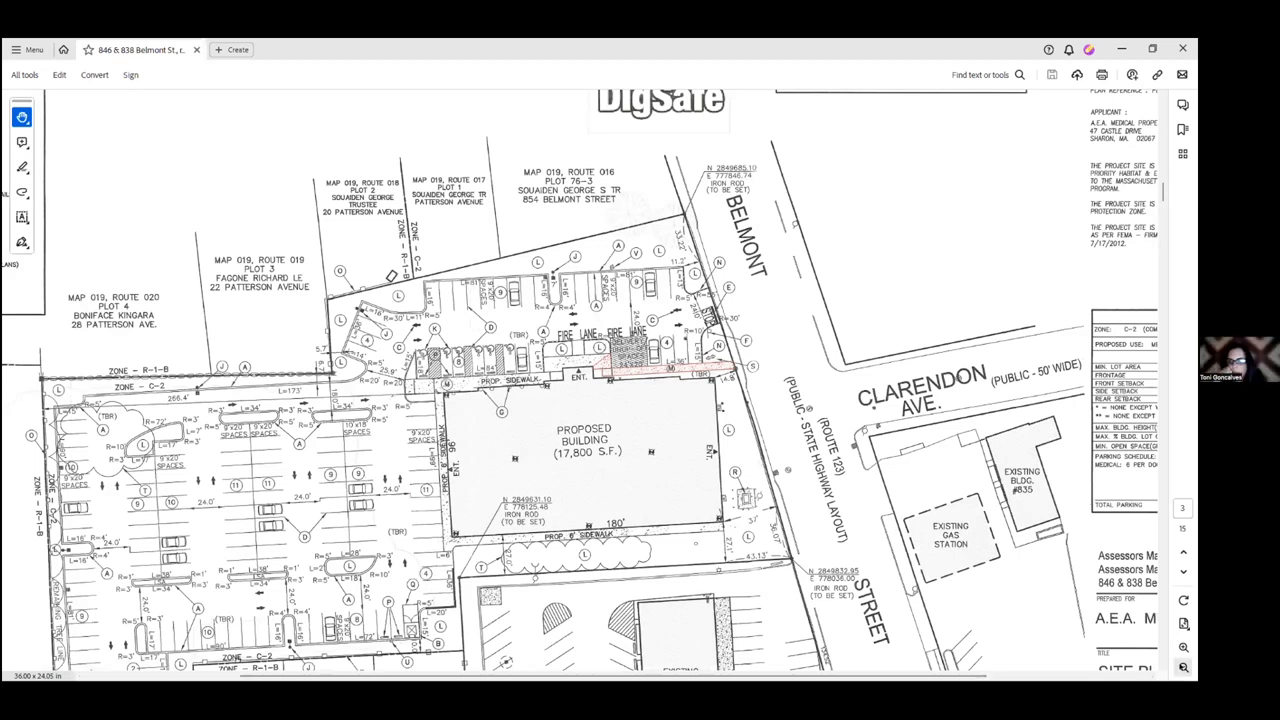
- Scroll down to the landscaping plan's trees, lawn areas and hardwood mulch around the building
scroll(down, 3)
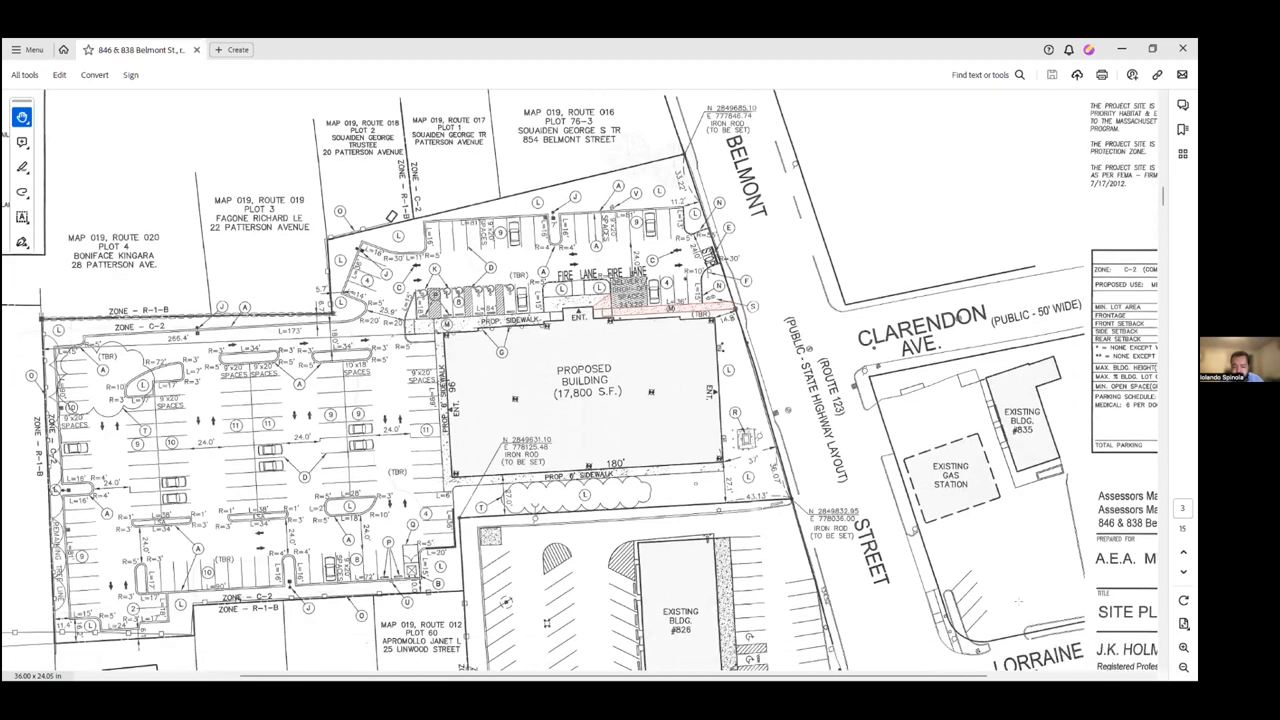
scroll(down, 3)
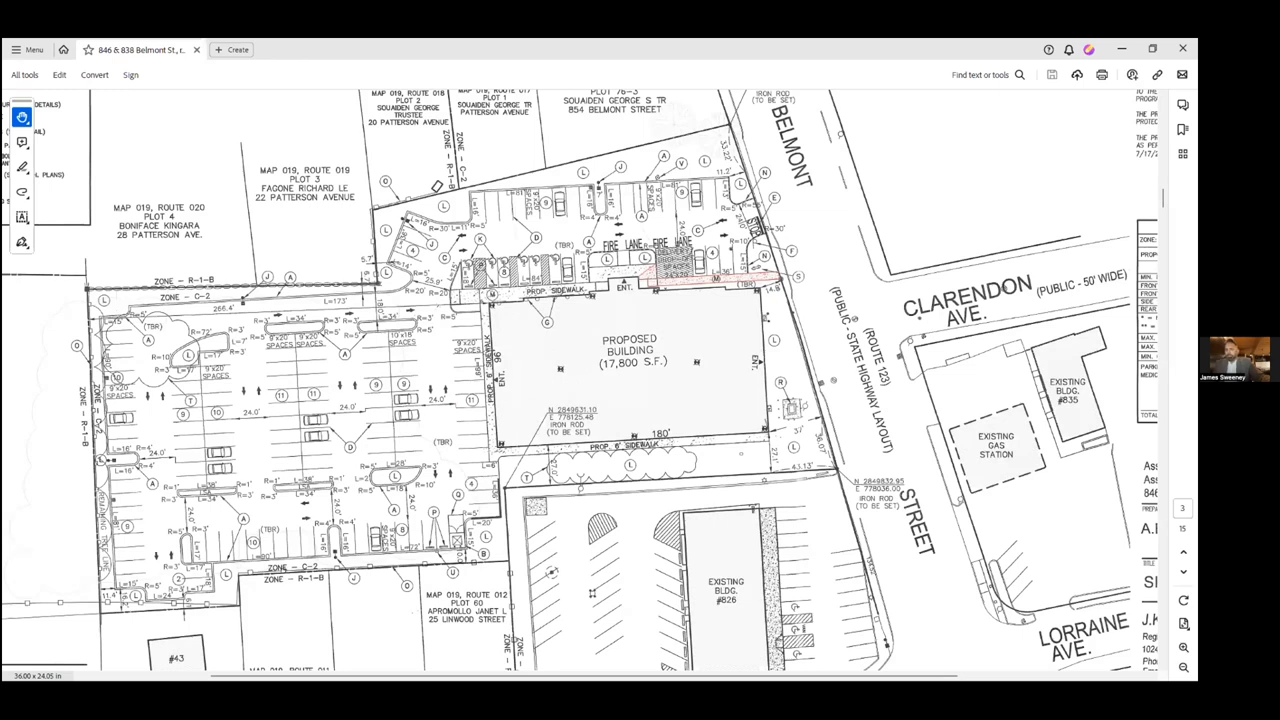
scroll(down, 3)
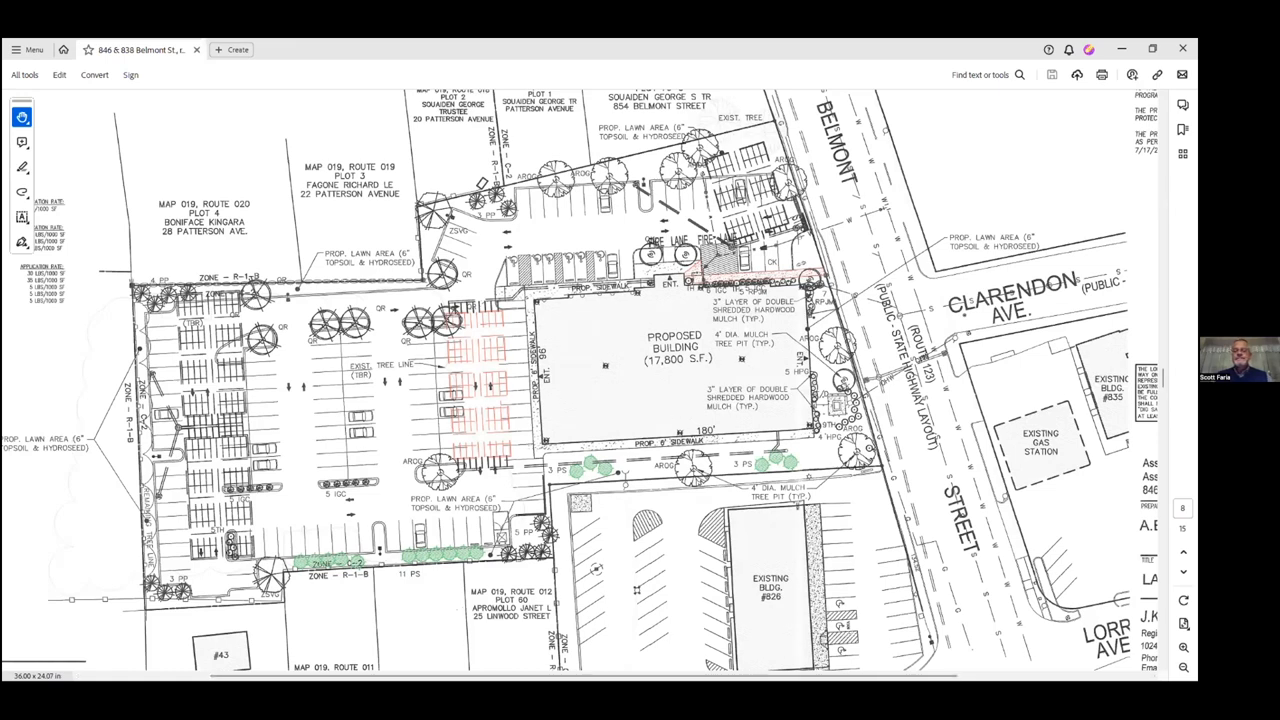
- Scroll past the details sheet to the photometric plan's grid of light-level values
scroll(down, 3)
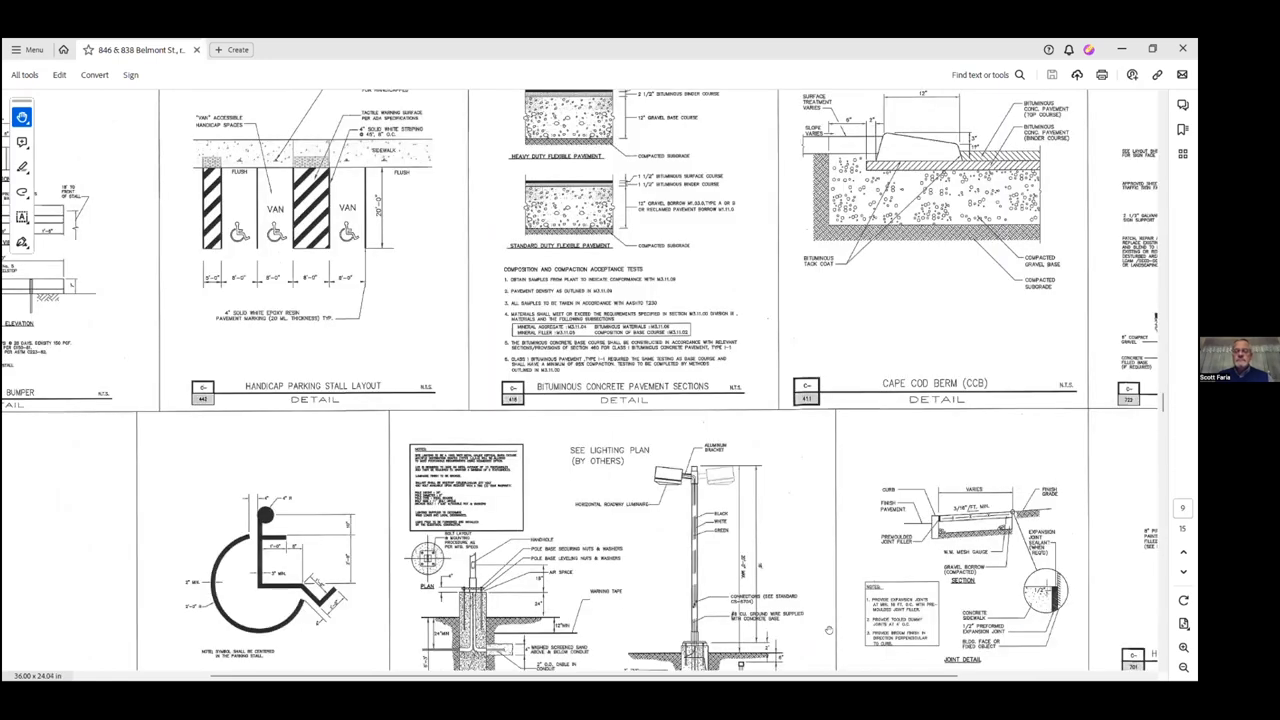
scroll(down, 3)
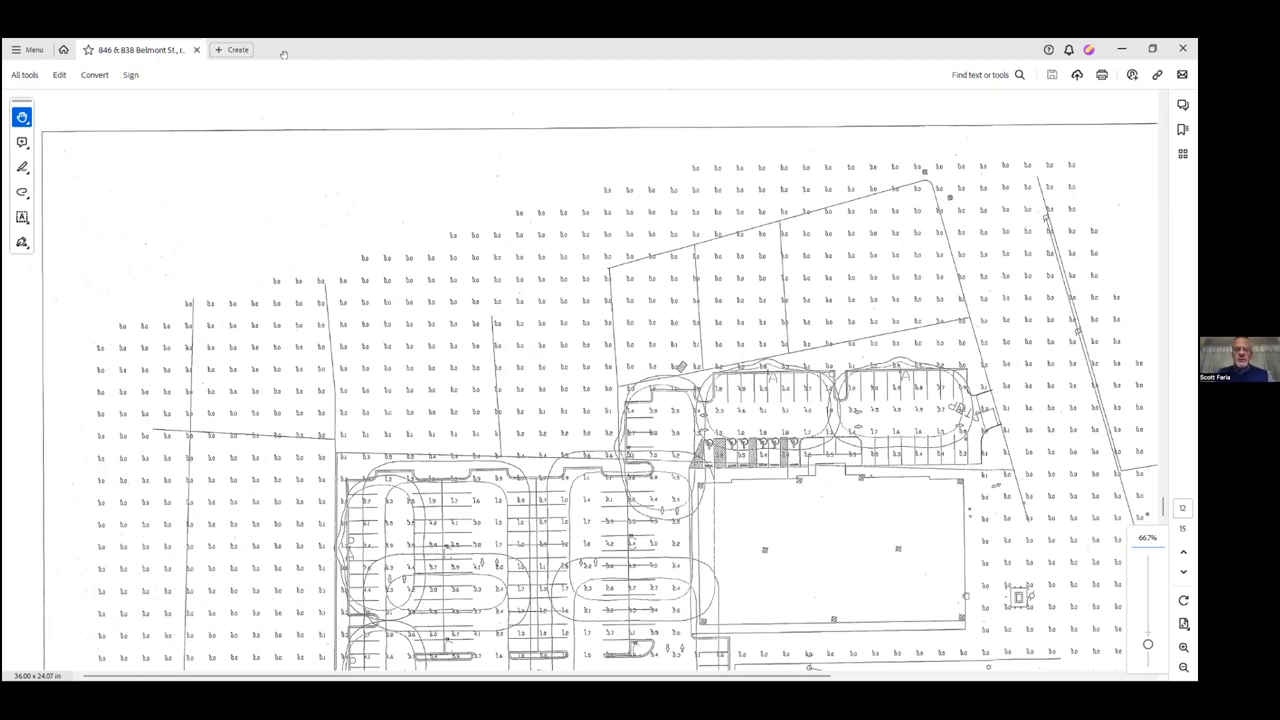
- Scroll down to exterior elevations sheet A-202 for the proposed MOB
scroll(down, 3)
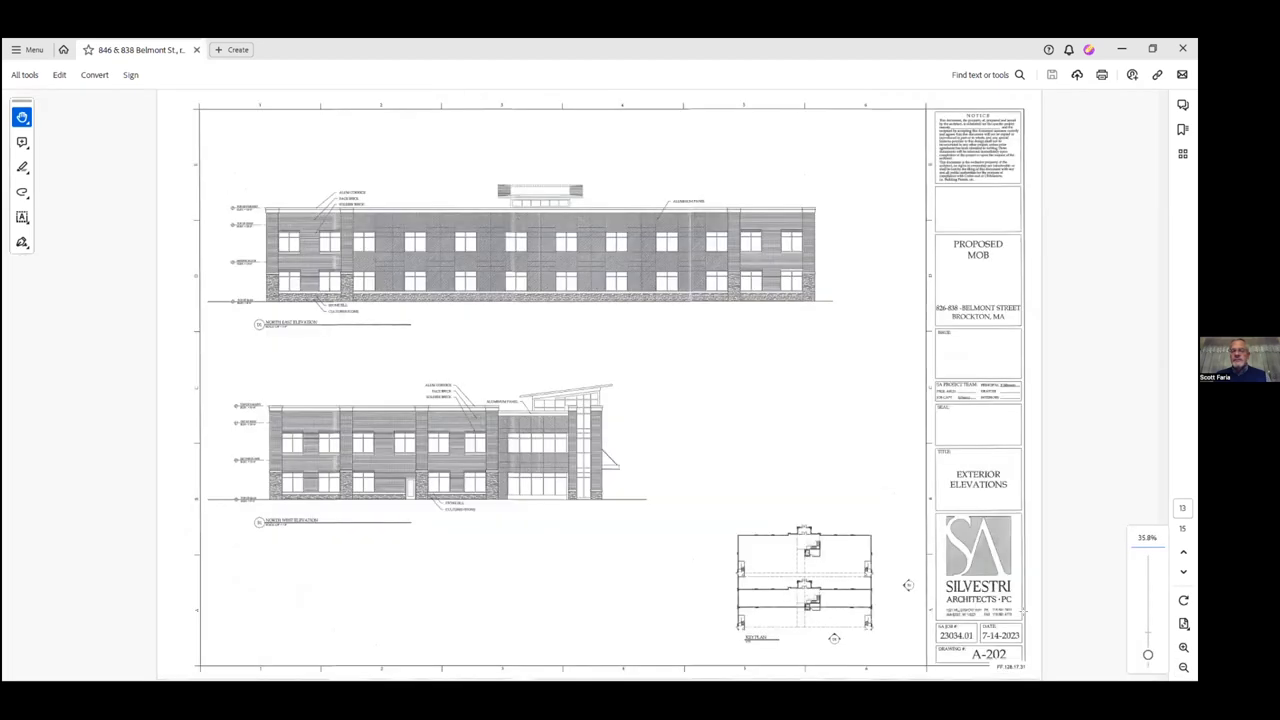
click(1184, 508)
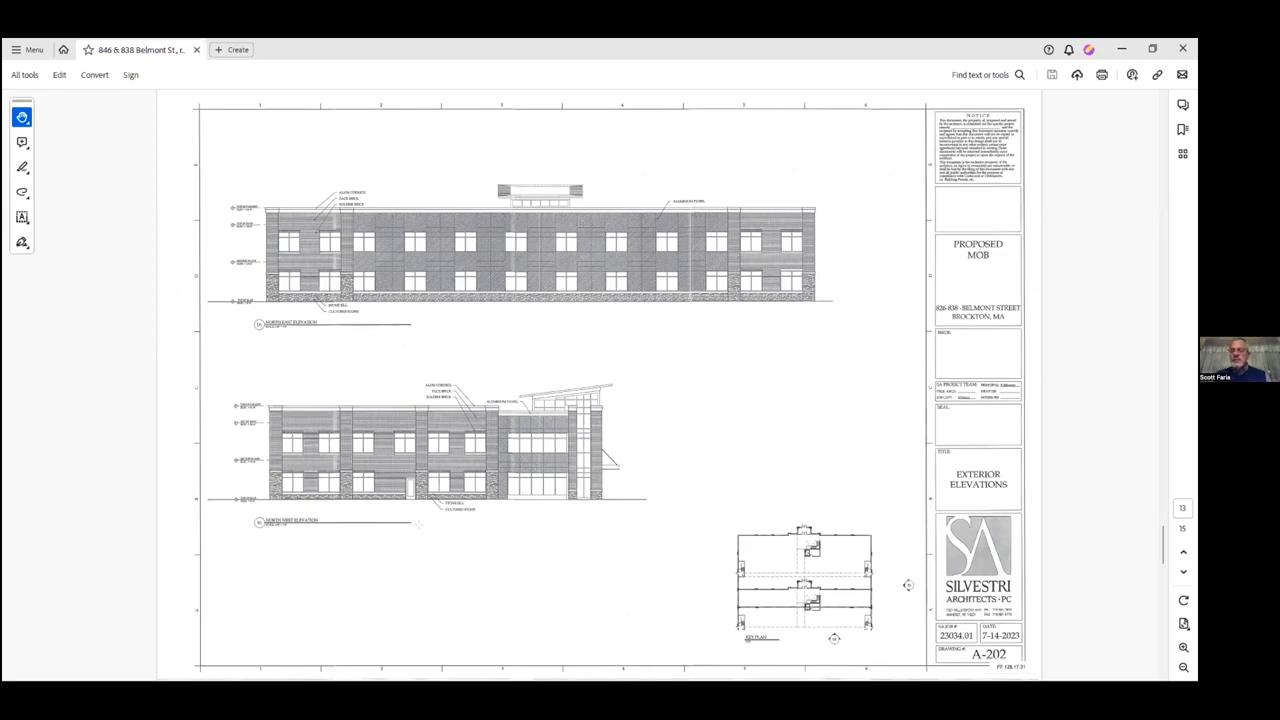
mouse_move(418, 580)
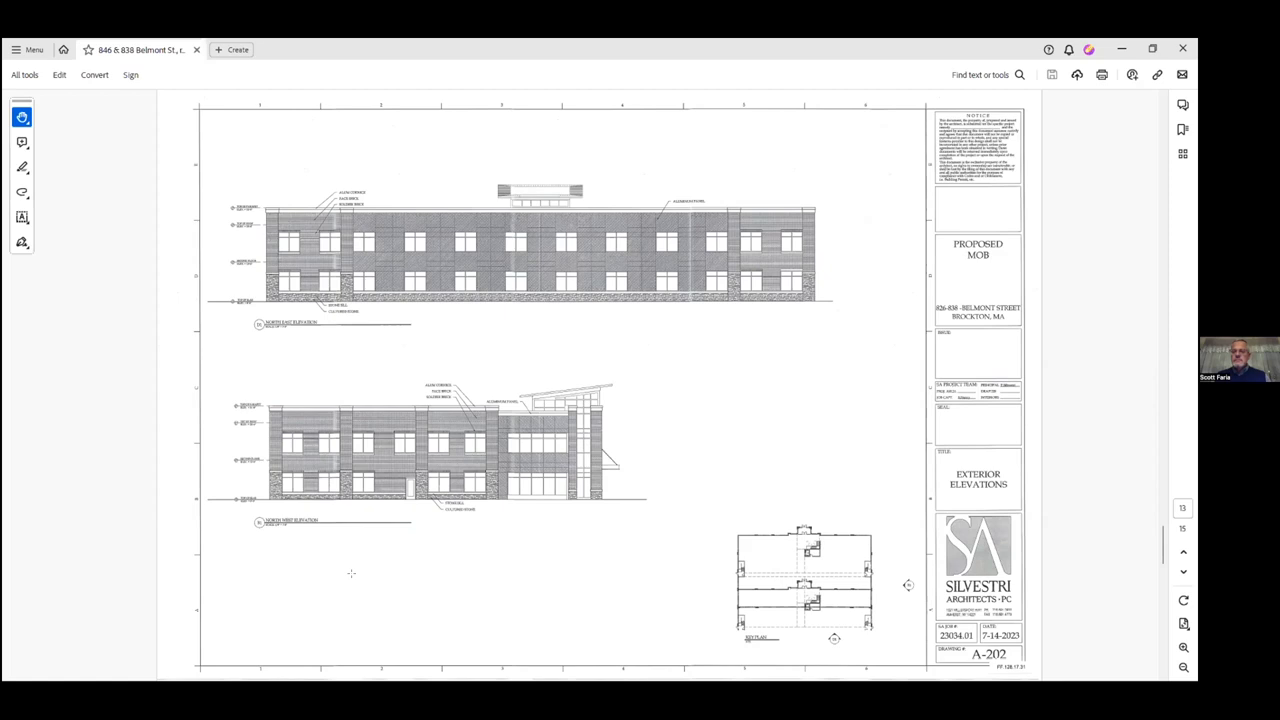
mouse_move(336, 586)
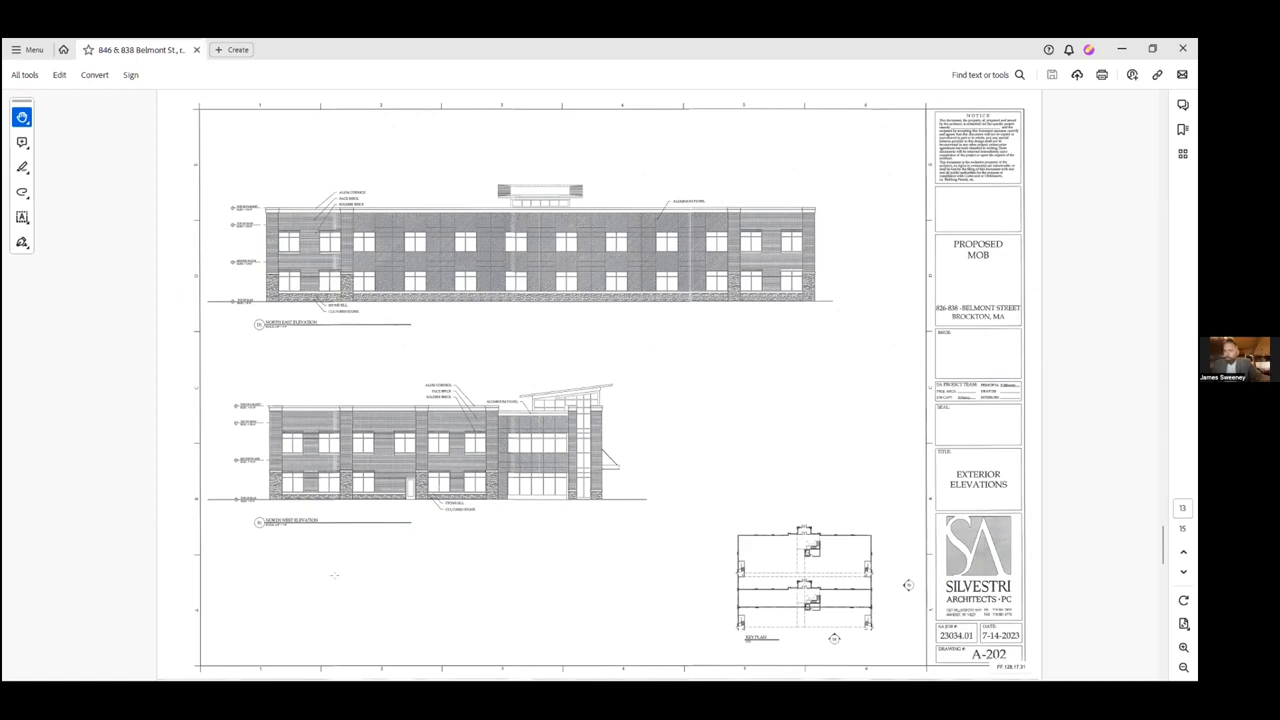
mouse_move(372, 544)
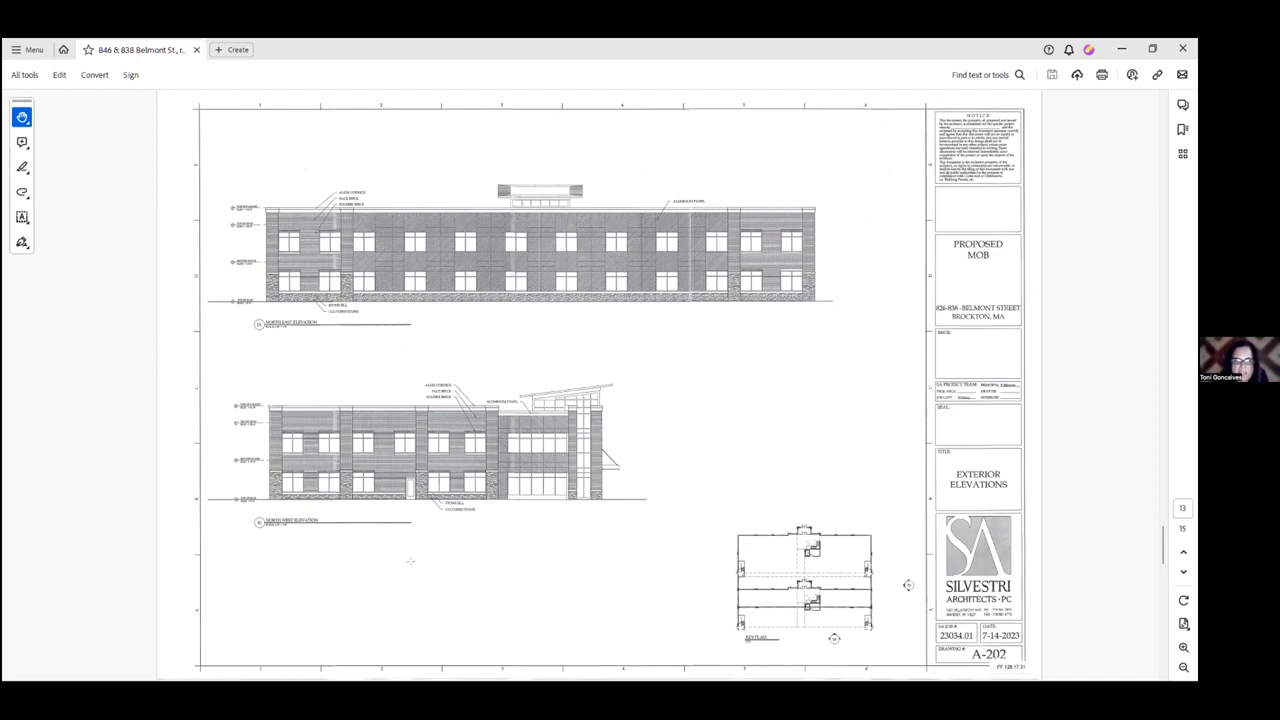
mouse_move(444, 552)
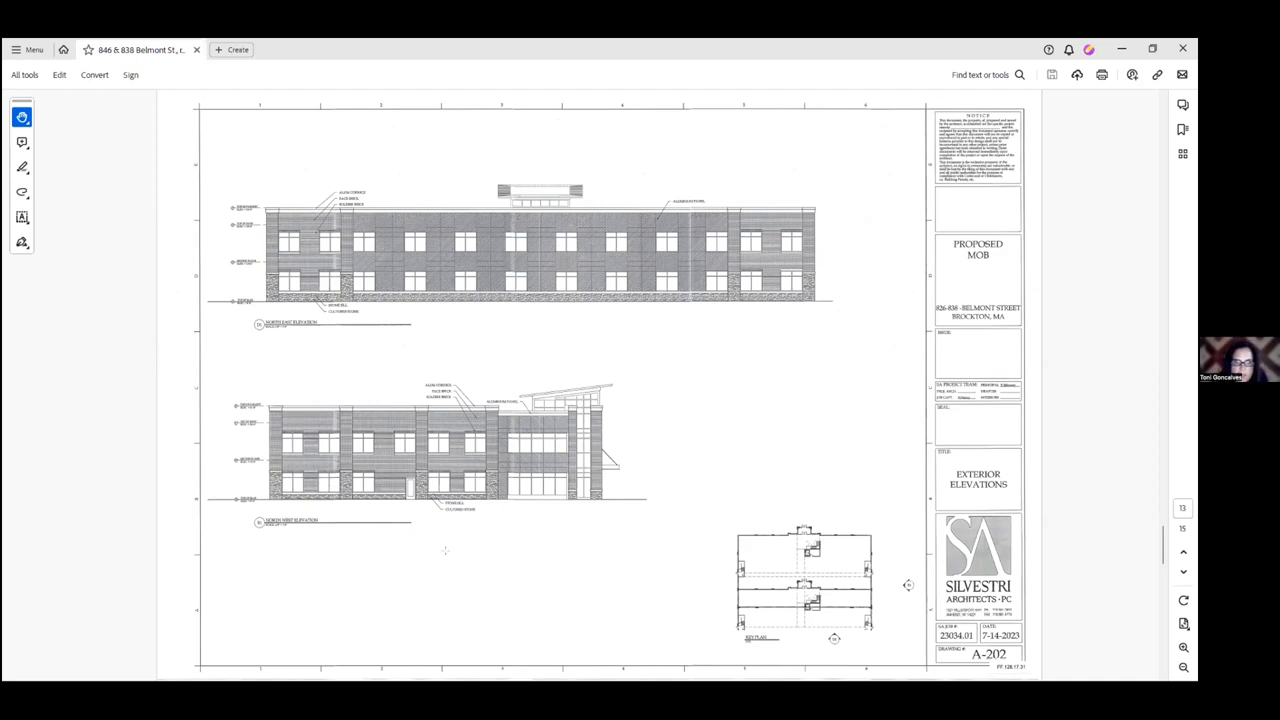